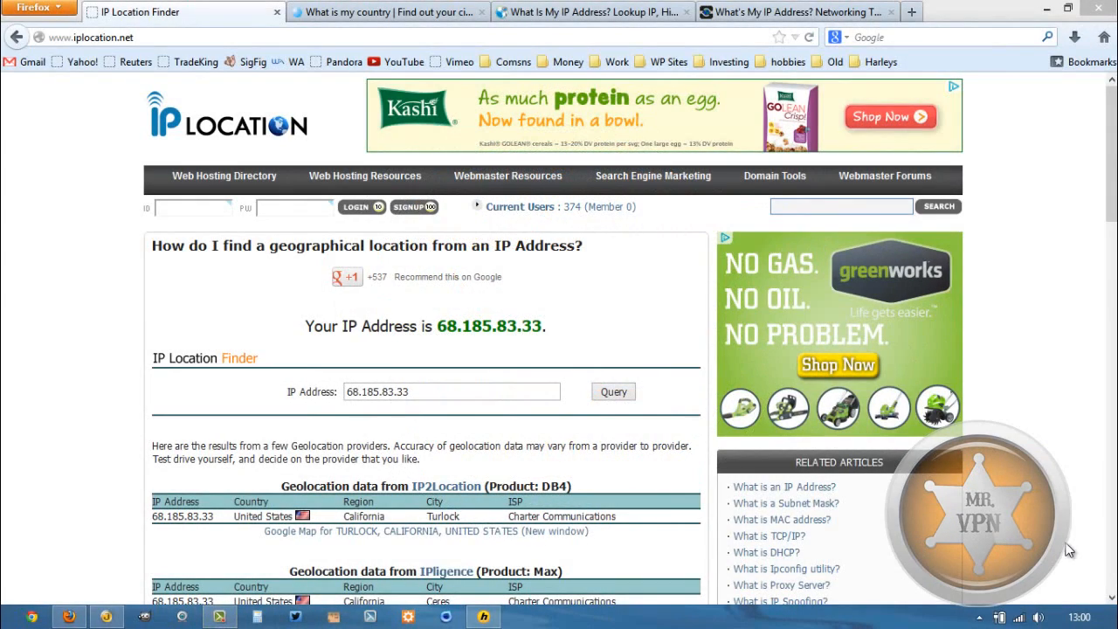
pyautogui.moveTo(1027, 491)
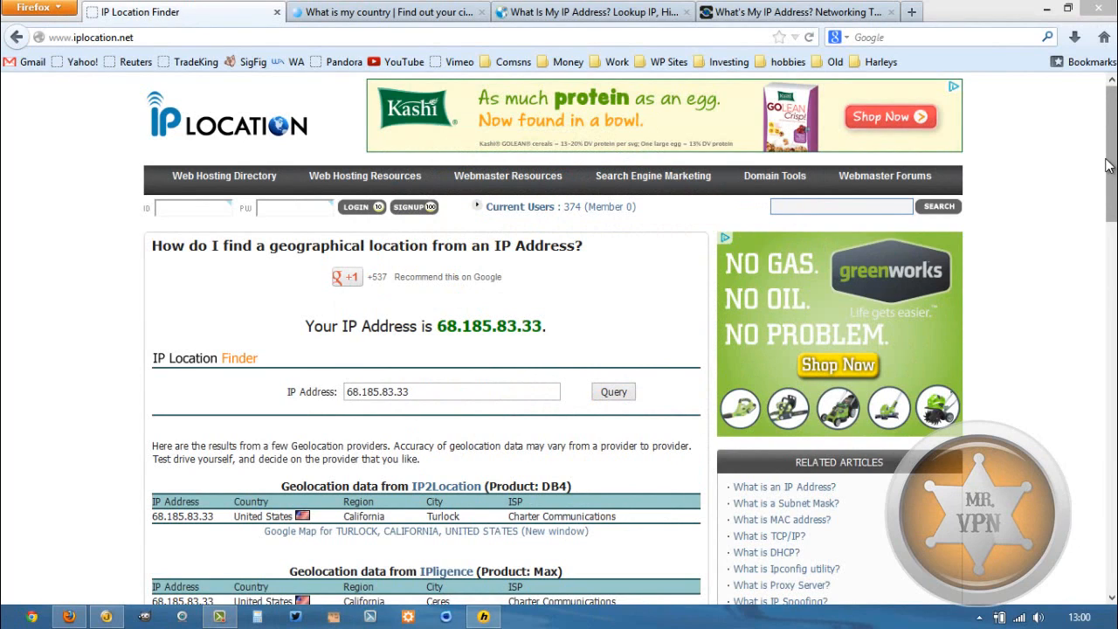
pyautogui.moveTo(483, 617)
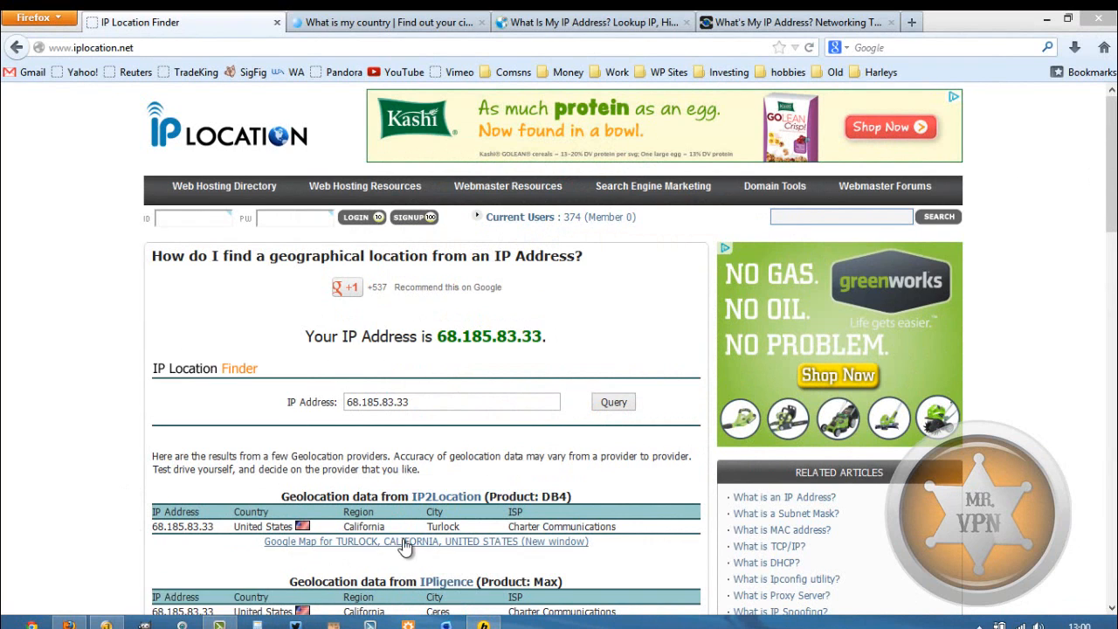
# - Check the whatismycountry page, then return to the IP Location Finder page
pyautogui.click(387, 22)
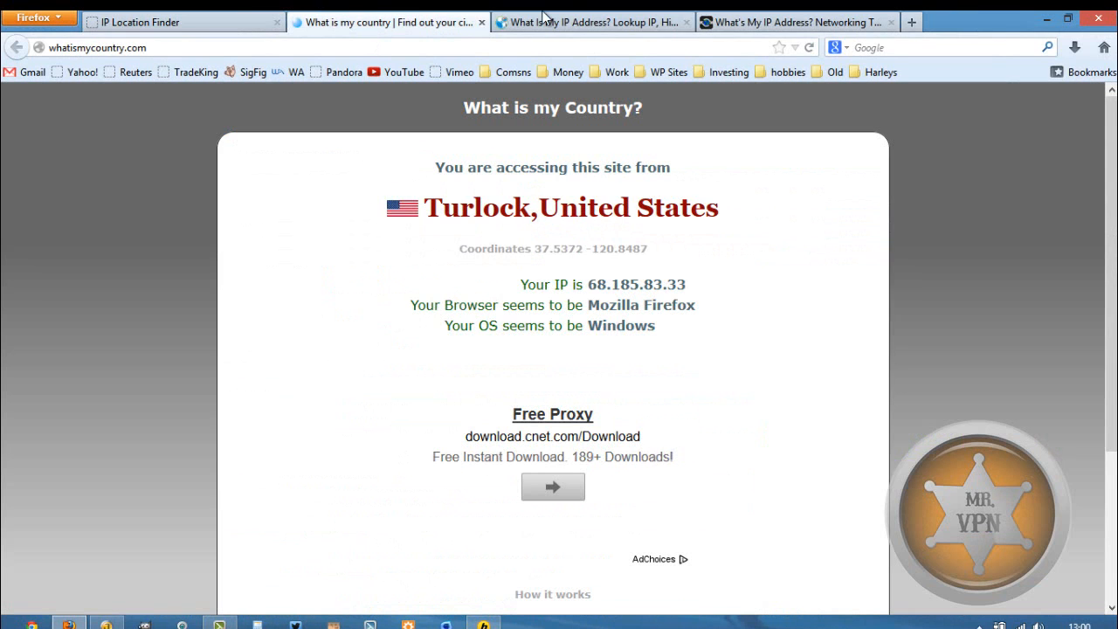
pyautogui.click(590, 22)
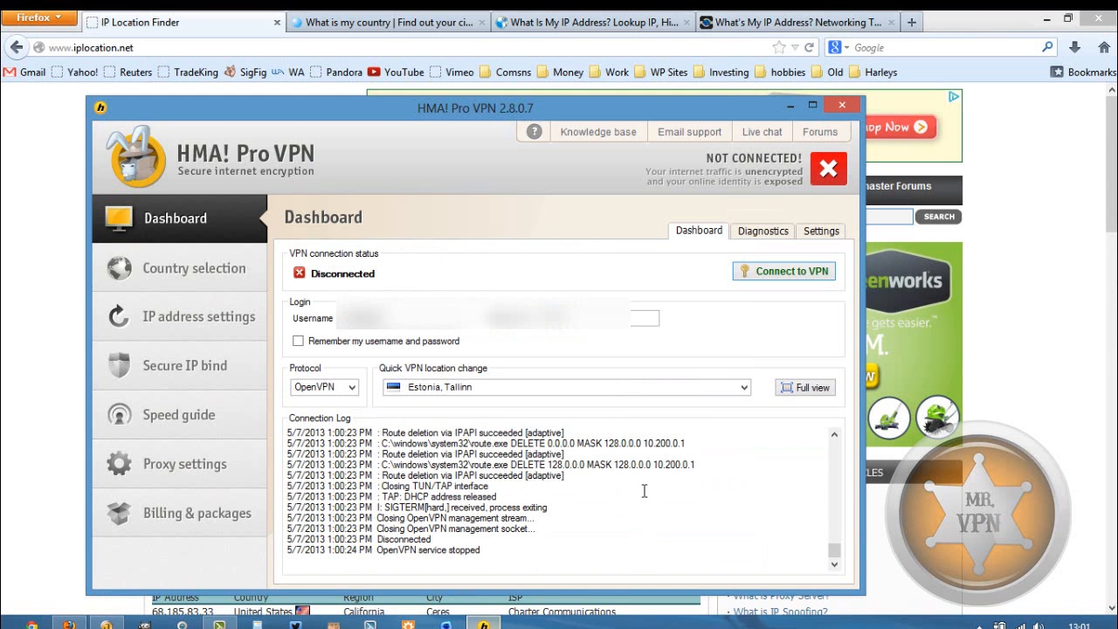
# - Pick Canada, Ontario, Toronto from the location list and connect, getting IP 184.75.211.56
pyautogui.click(741, 387)
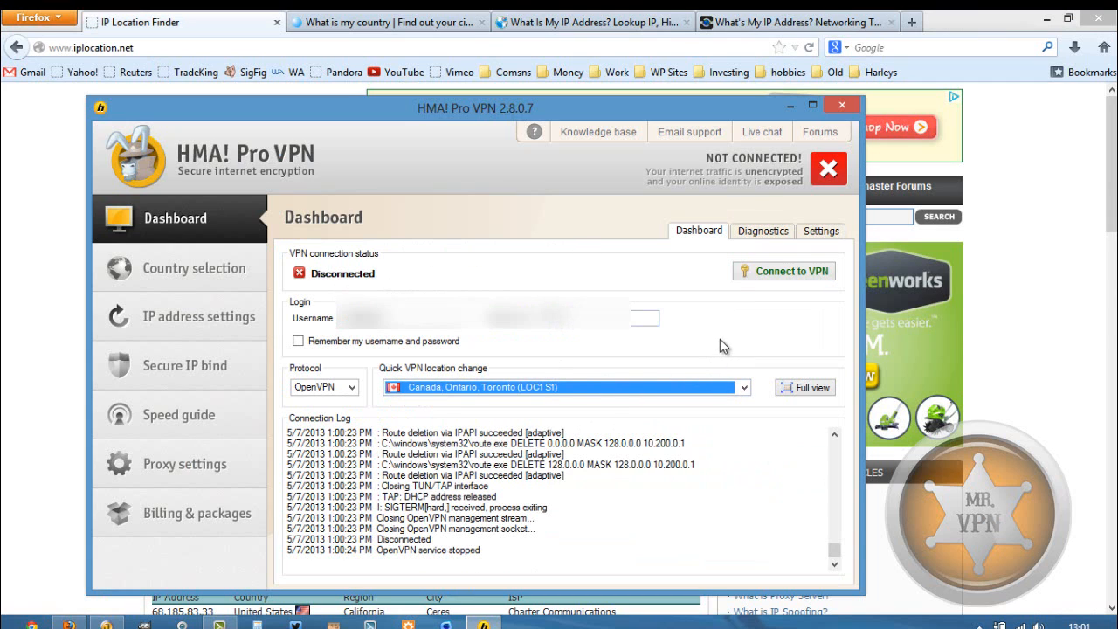
pyautogui.click(784, 270)
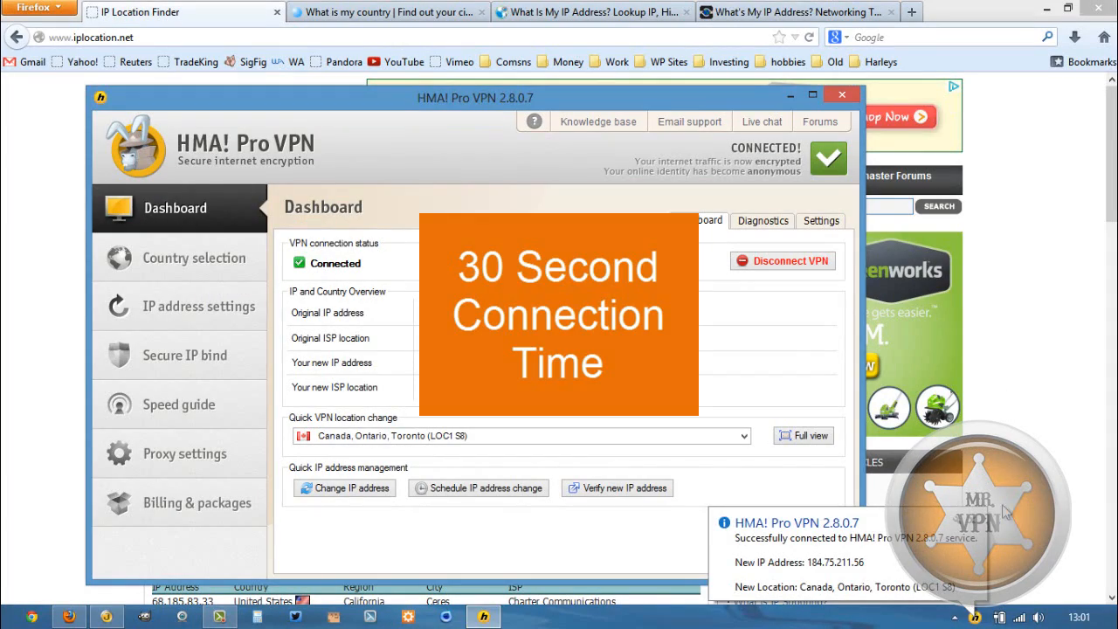
# - Reload the whatismycountry and other IP lookup pages to show 184.75.211.56 in Toronto, Canada
pyautogui.click(841, 95)
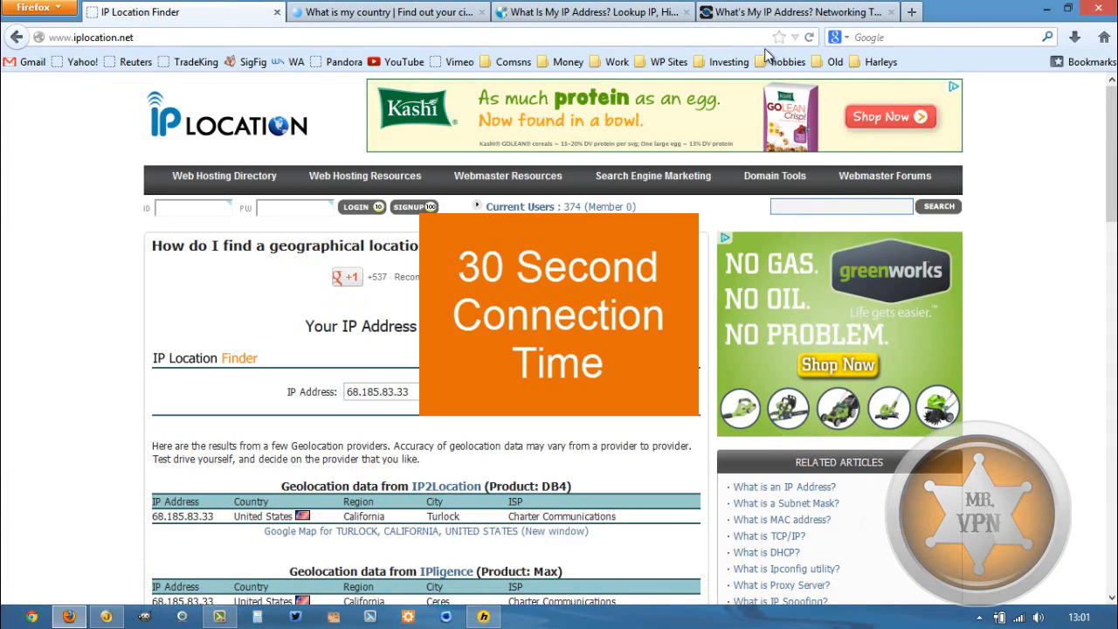
pyautogui.click(387, 11)
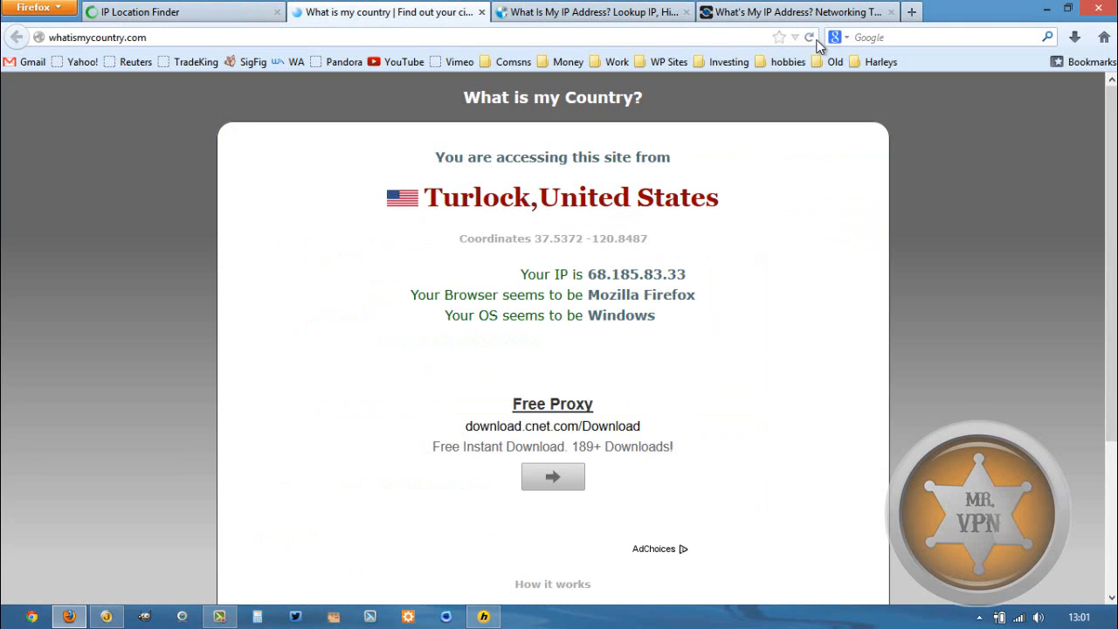
pyautogui.click(795, 11)
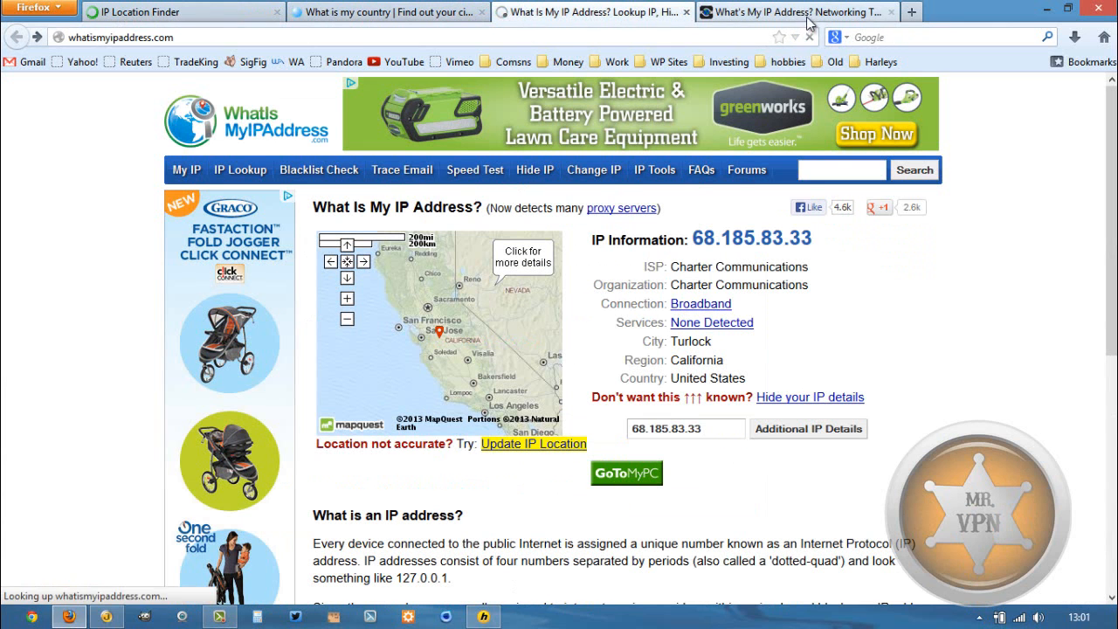
pyautogui.click(389, 12)
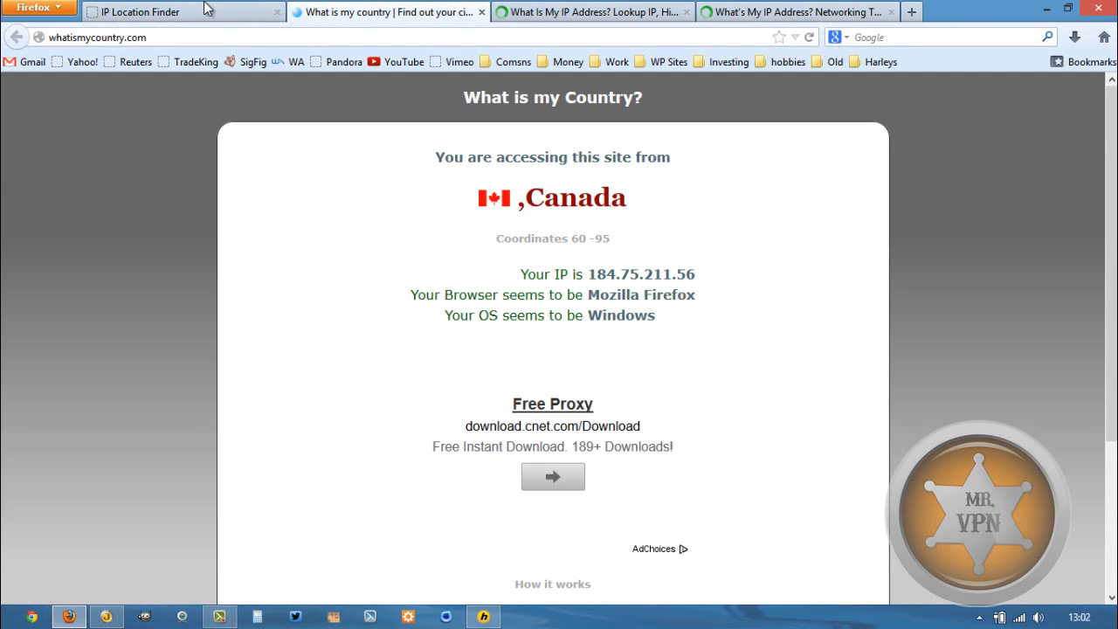
pyautogui.click(593, 11)
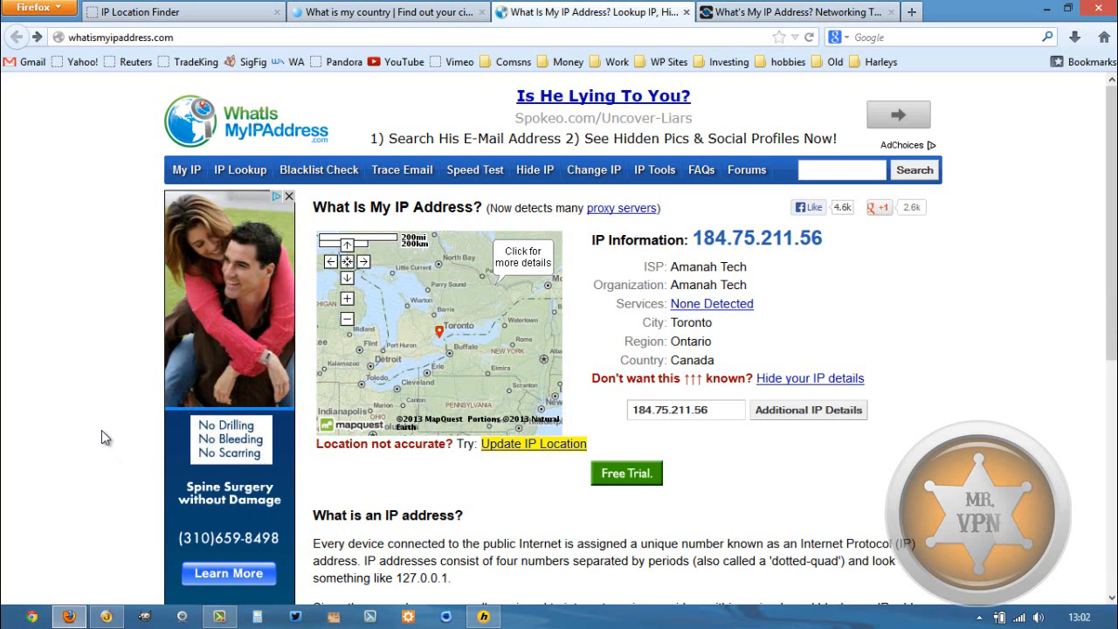
pyautogui.moveTo(1079, 318)
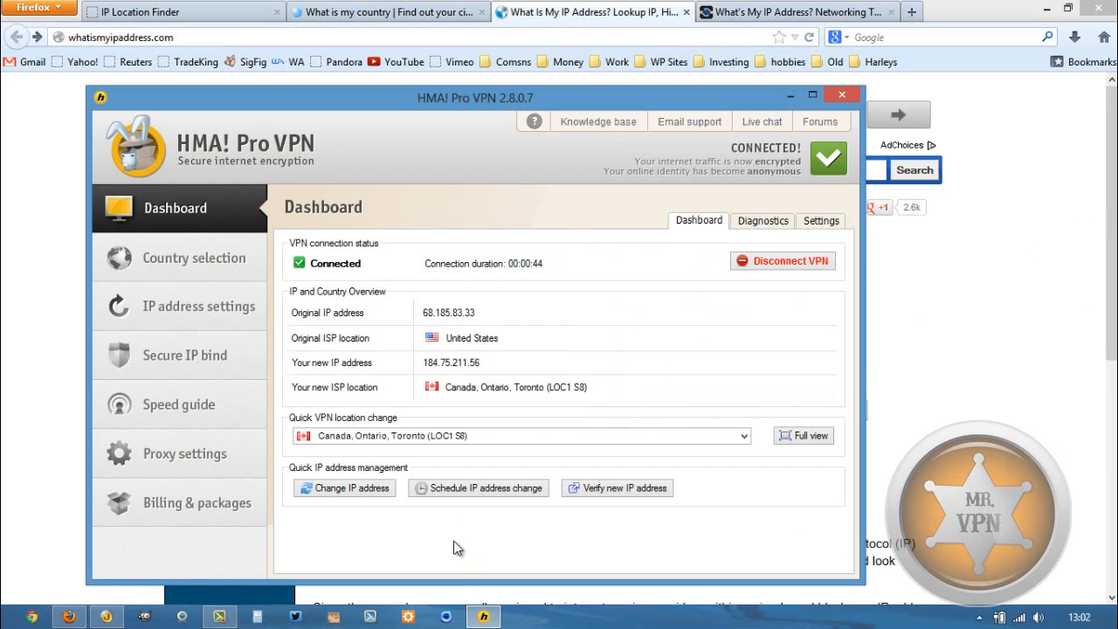
pyautogui.moveTo(129, 140)
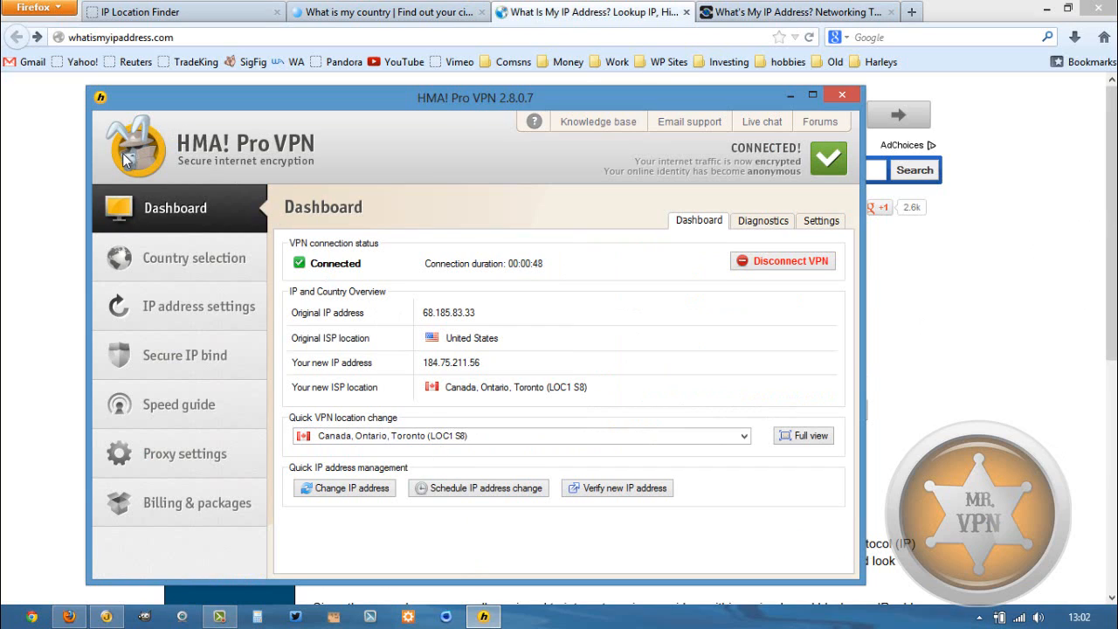
pyautogui.moveTo(98, 168)
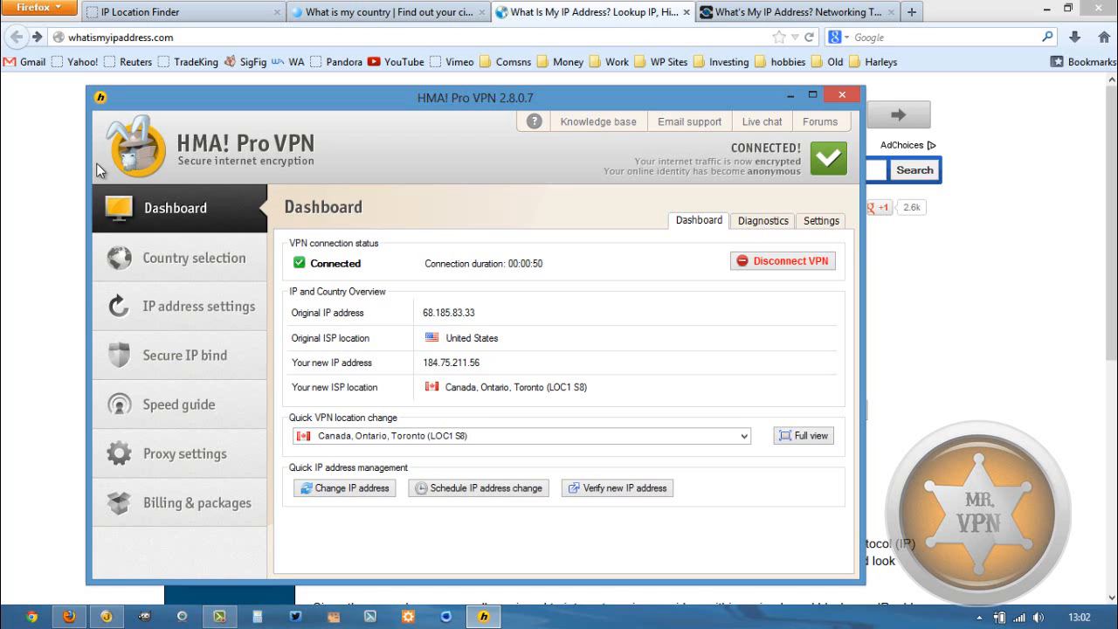
pyautogui.moveTo(570, 453)
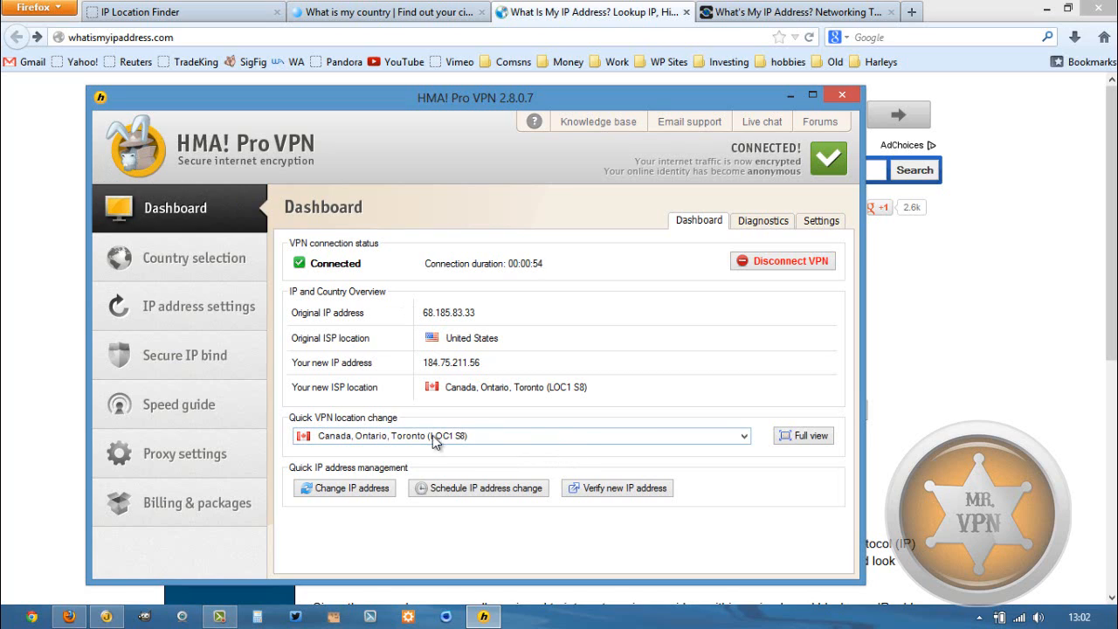
pyautogui.moveTo(330, 482)
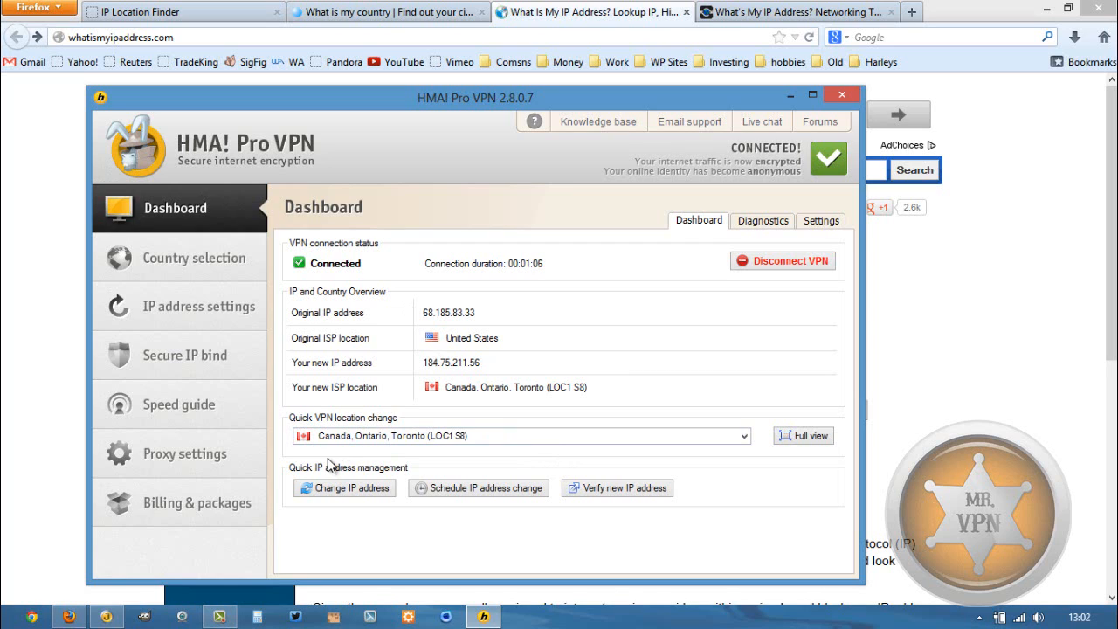
pyautogui.moveTo(203, 125)
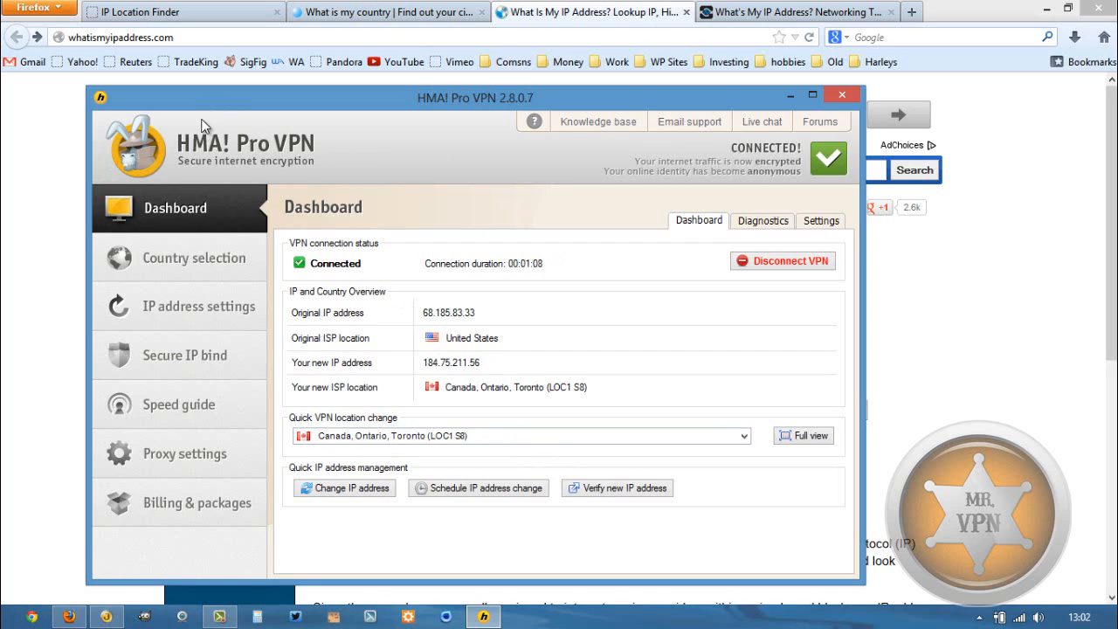
pyautogui.moveTo(227, 203)
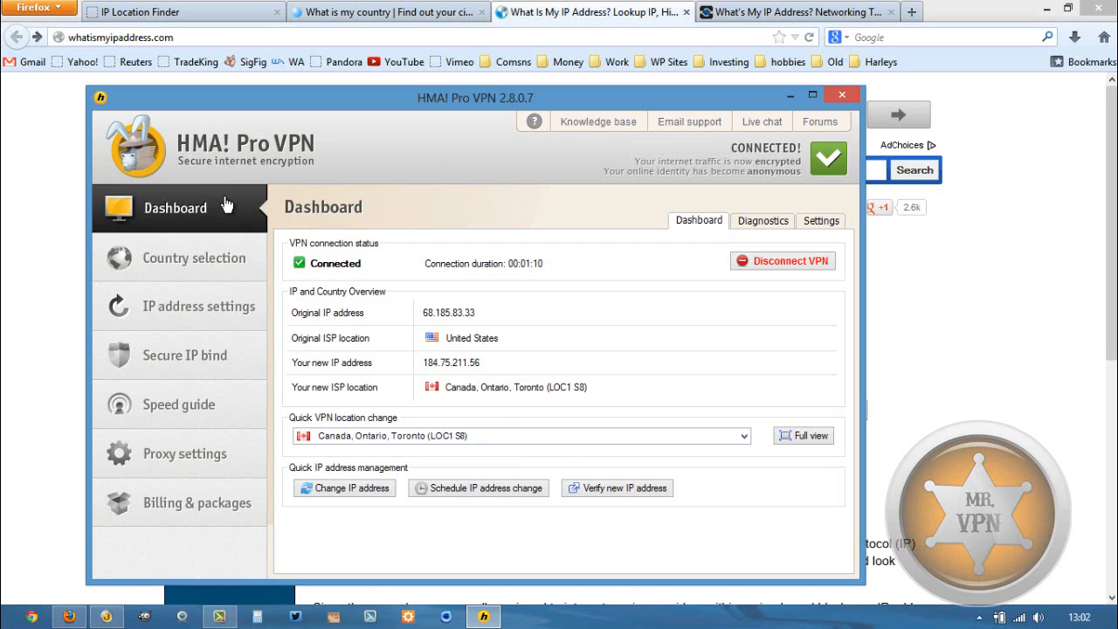
pyautogui.moveTo(293, 186)
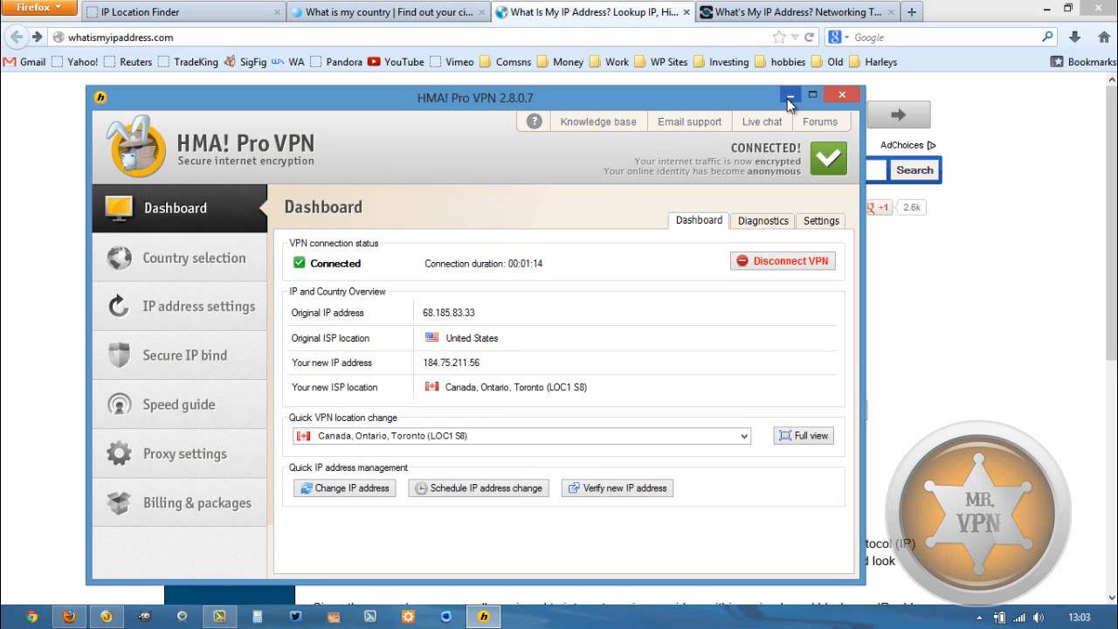
pyautogui.moveTo(402, 181)
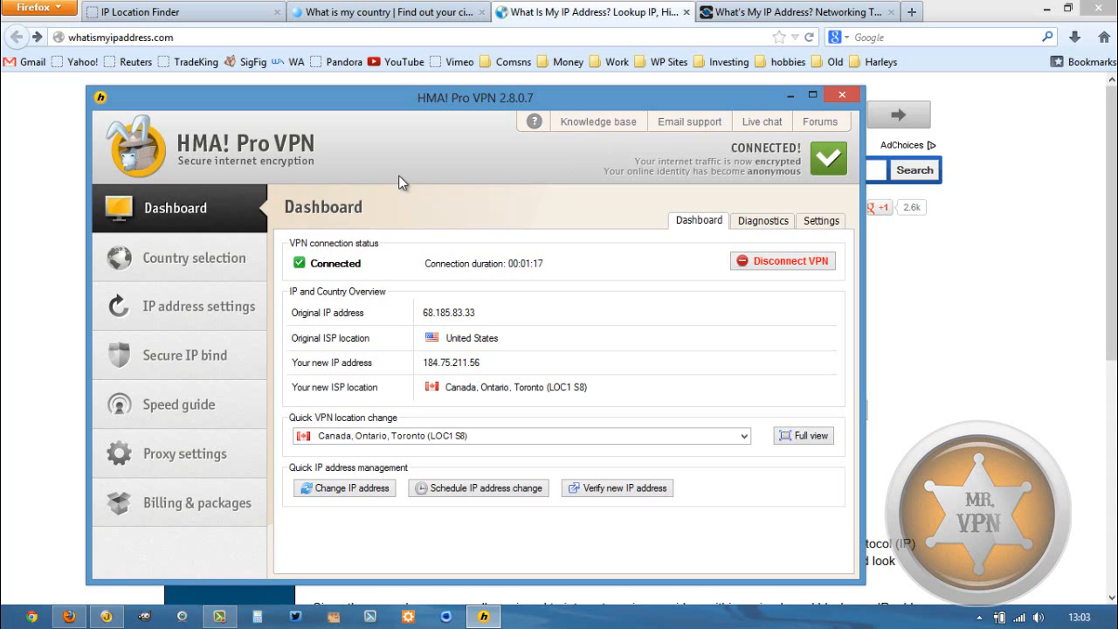